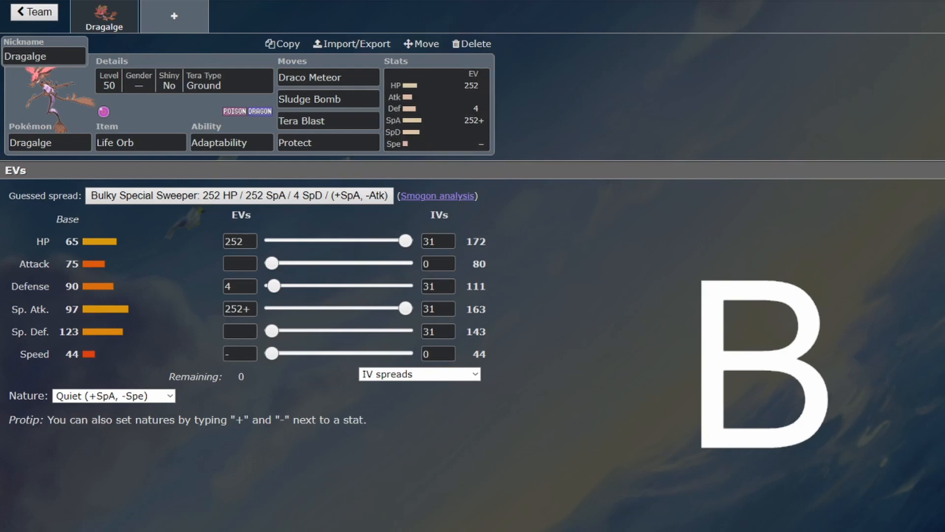
Step: Review Dragalge's Draco Meteor move, Life Orb item, and Sludge Bomb move options
click(327, 77)
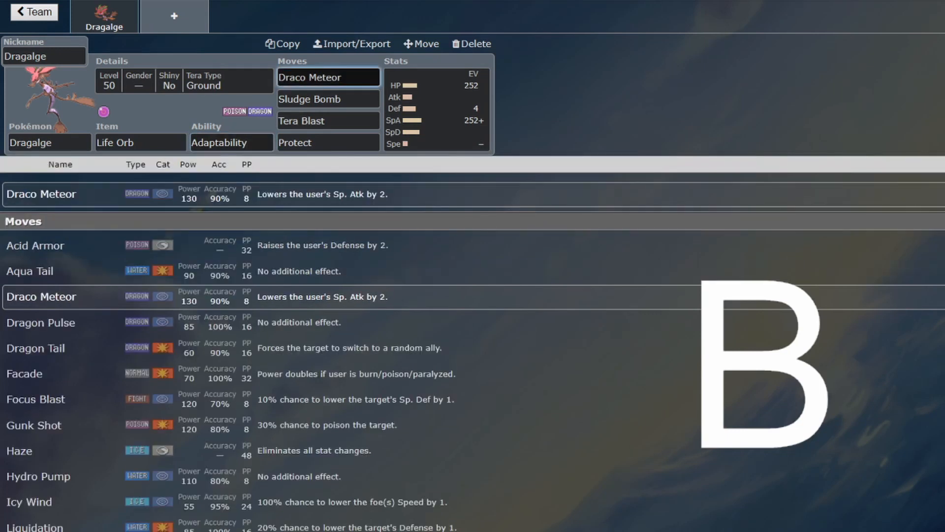
click(141, 141)
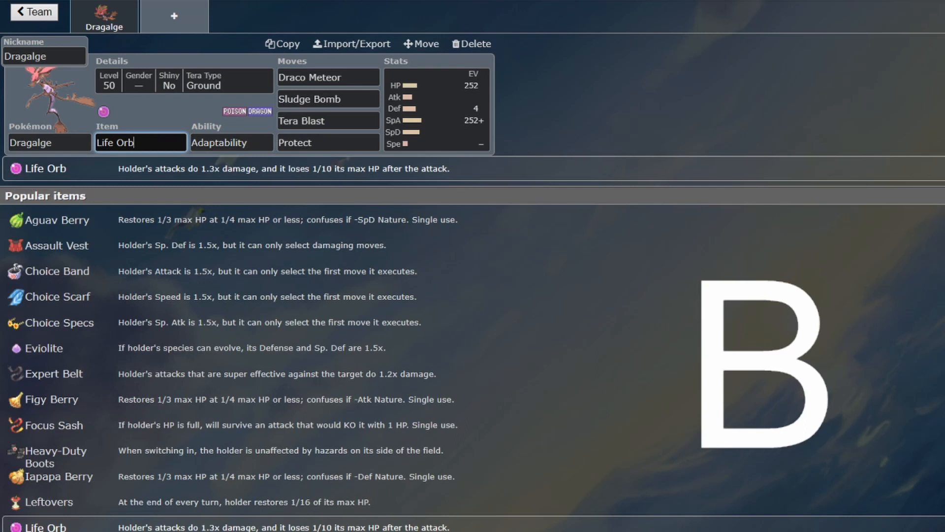
click(326, 99)
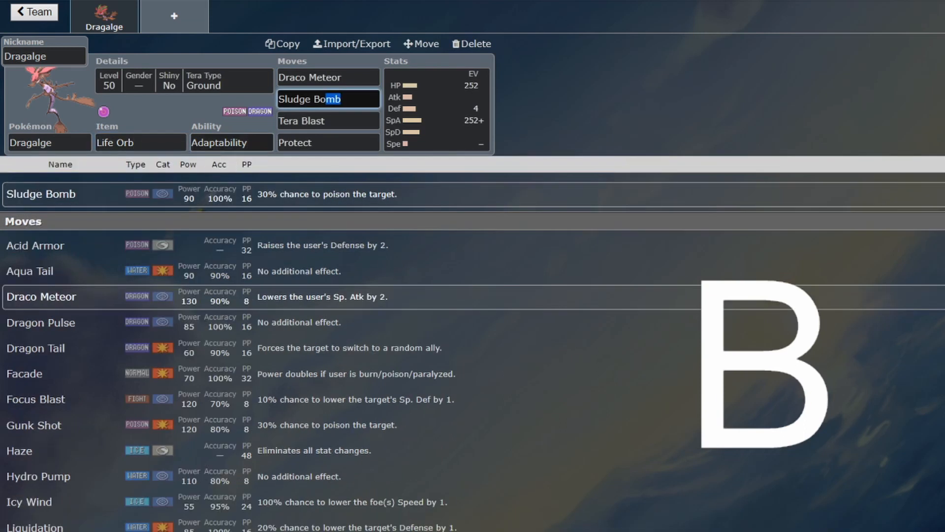
Step: Show Dragalge's details: level 50, random gender, not shiny, Tera Type Ground
click(329, 98)
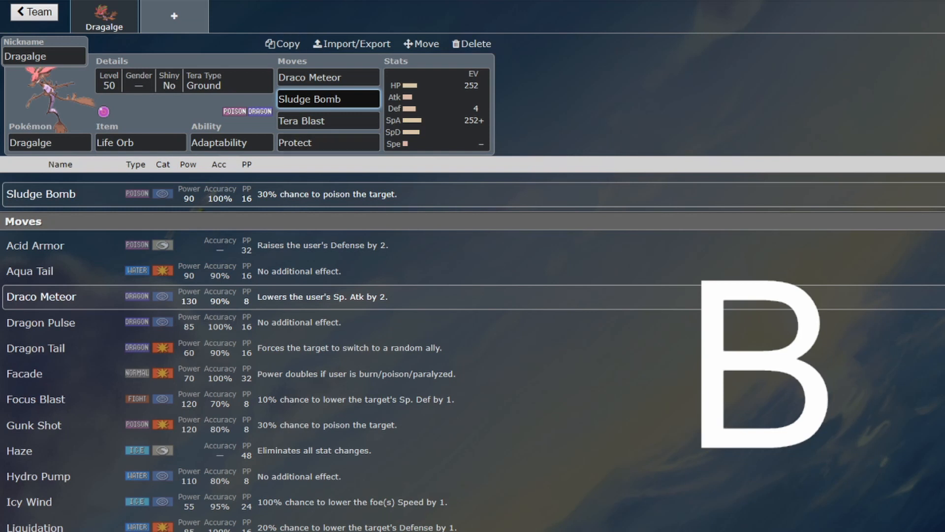
click(181, 82)
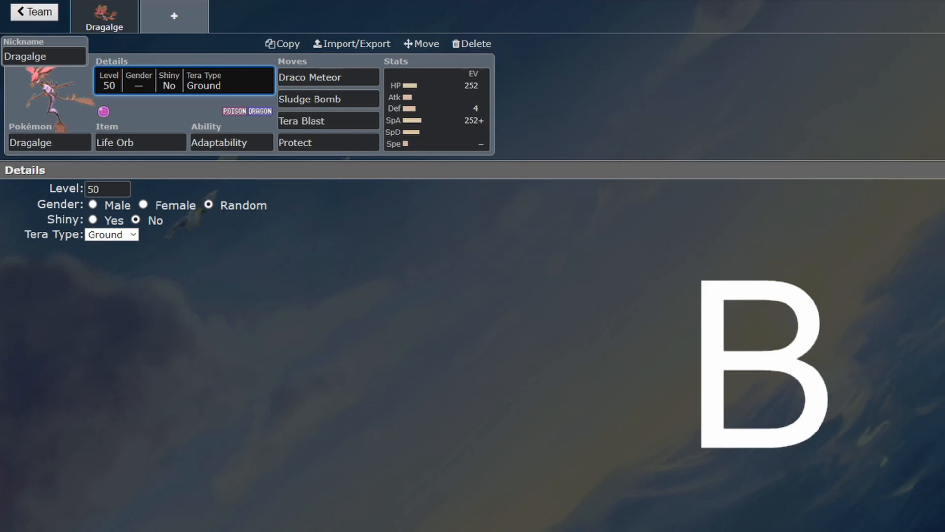
Step: Review Tera Blast, then show the 252 HP / 4 Def / 252+ SpA Quiet spread
click(327, 120)
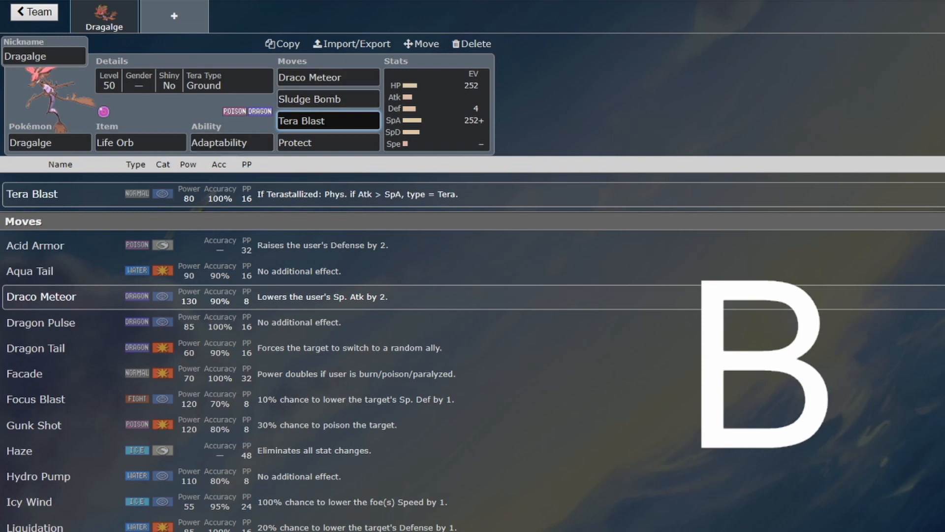
click(437, 108)
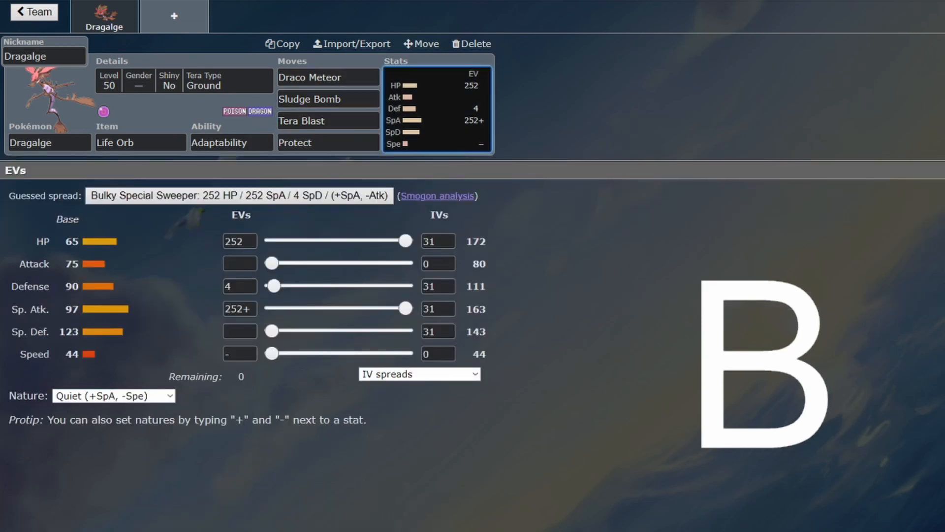